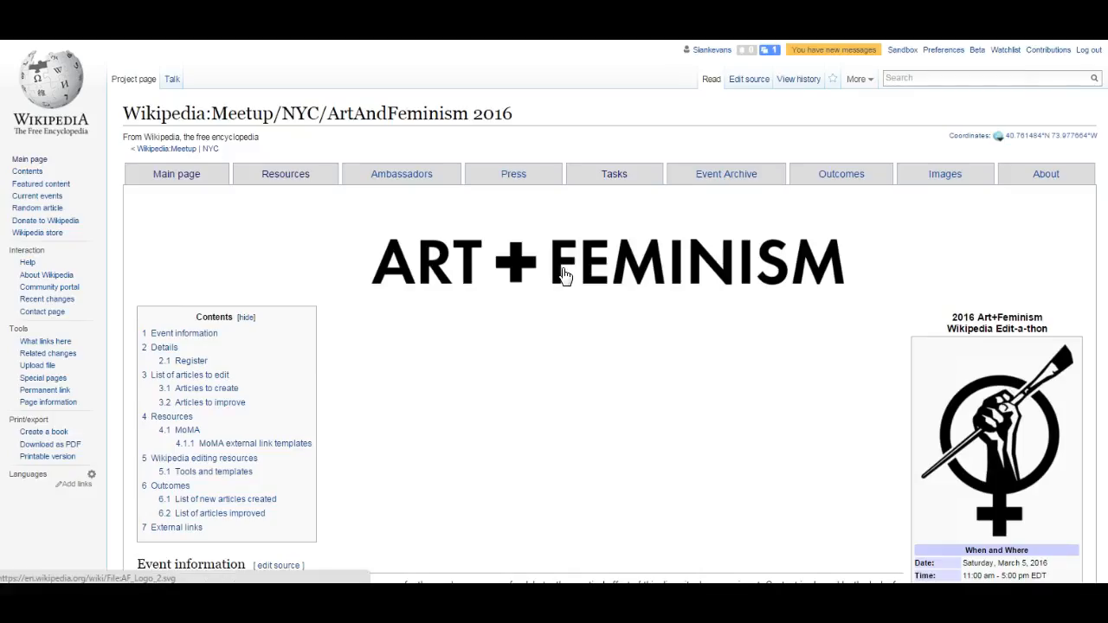
Browse the meetup page and briefly view its suggested tasks page before returning
scroll("down", 3)
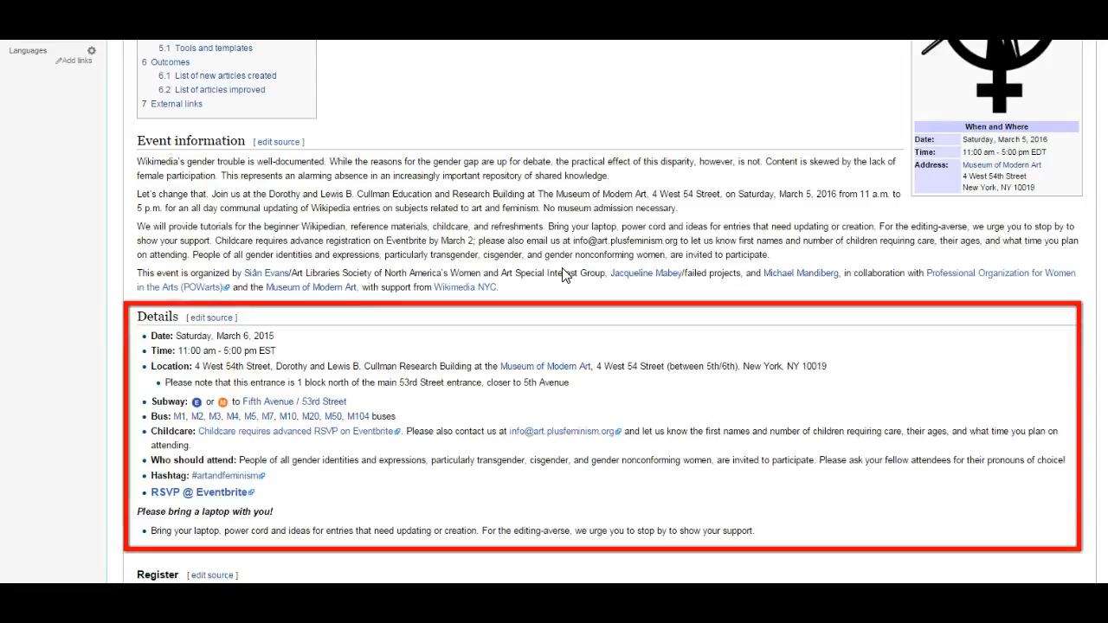
scroll("down", 3)
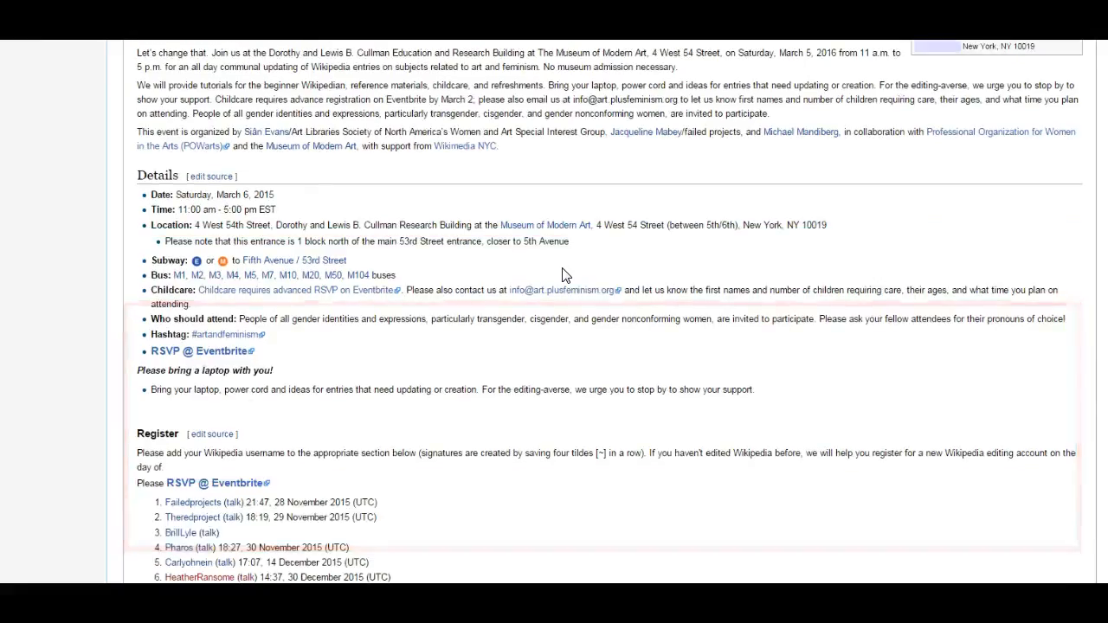
scroll("down", 3)
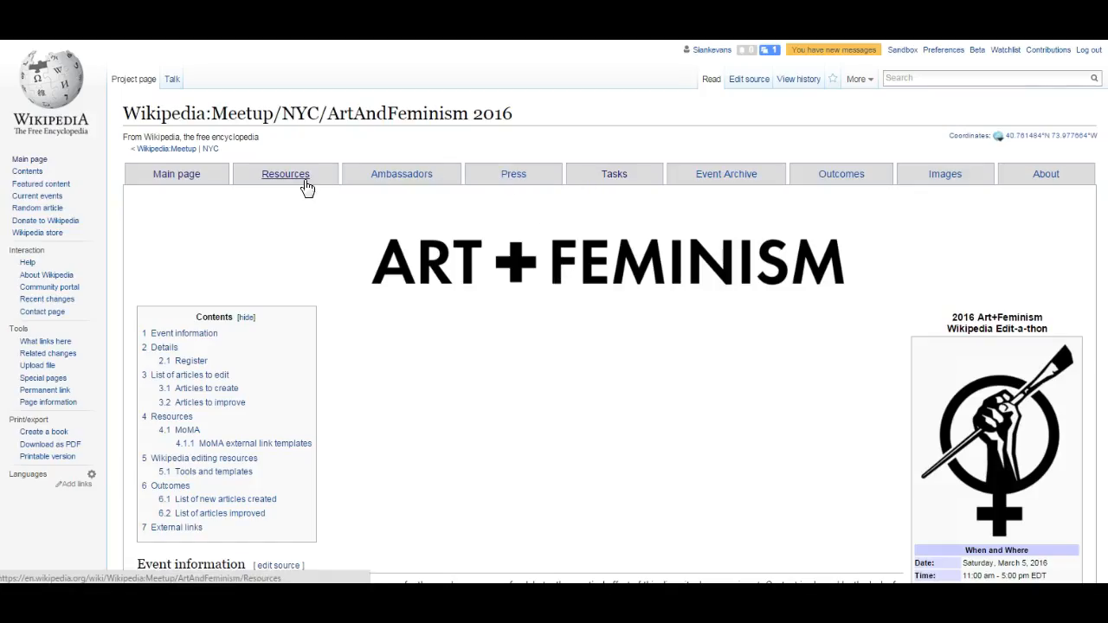
left_click(284, 173)
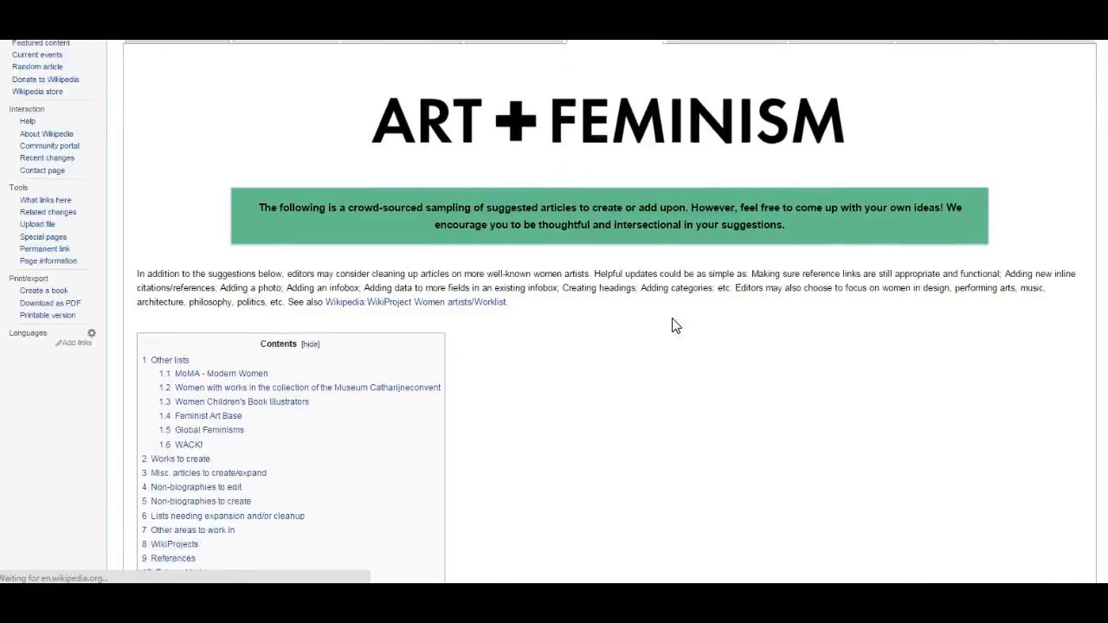
scroll("down", 3)
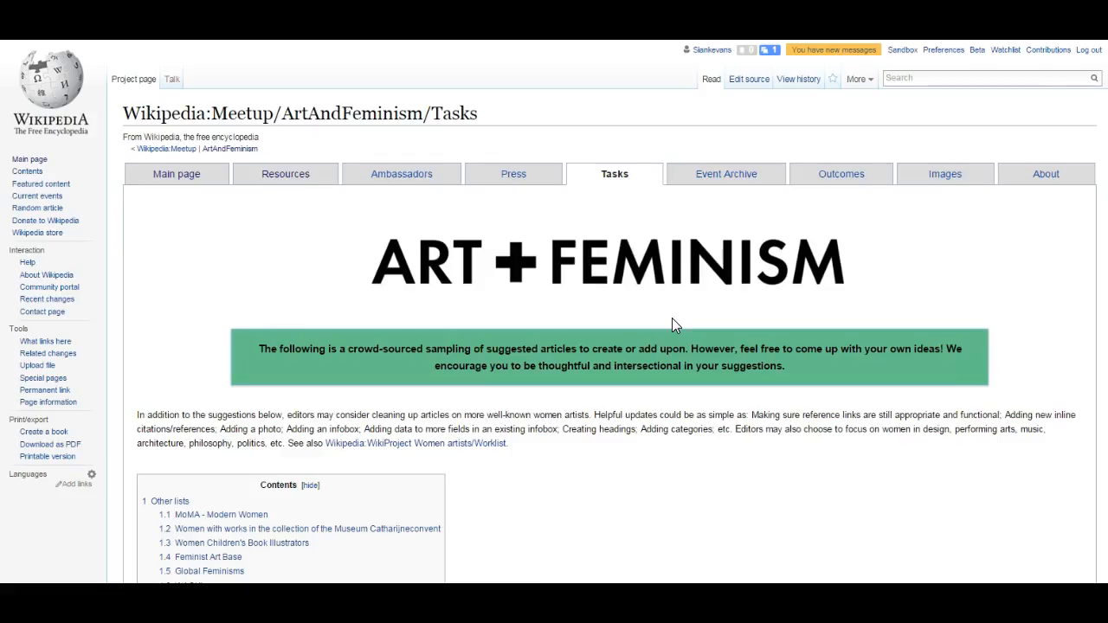
left_click(284, 173)
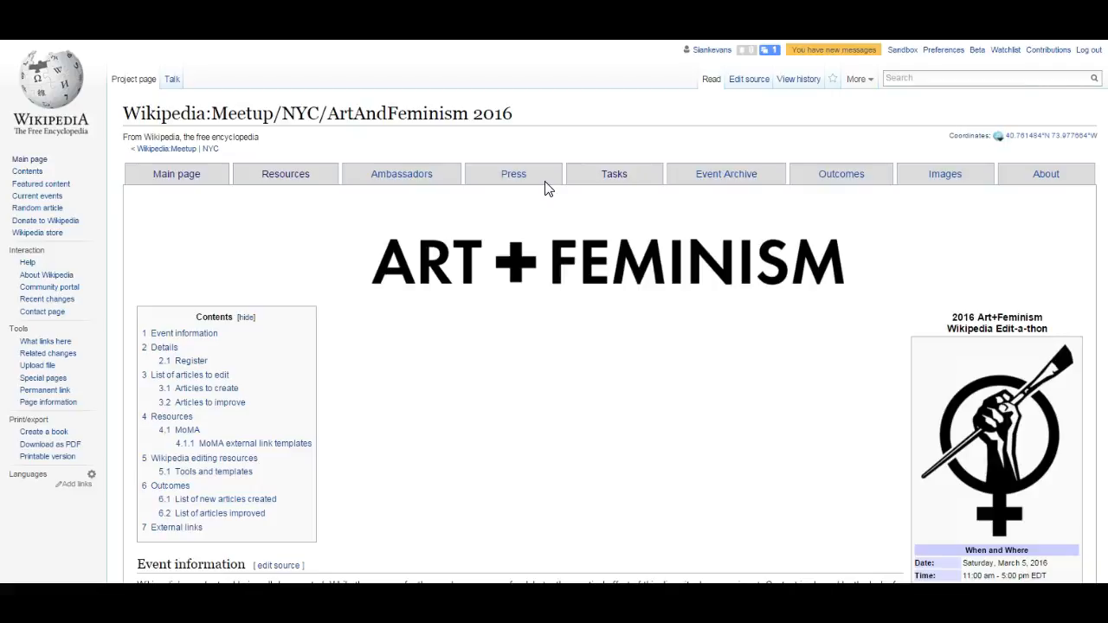
Scroll the meetup main page down to the Register section's numbered signature list
scroll("down", 3)
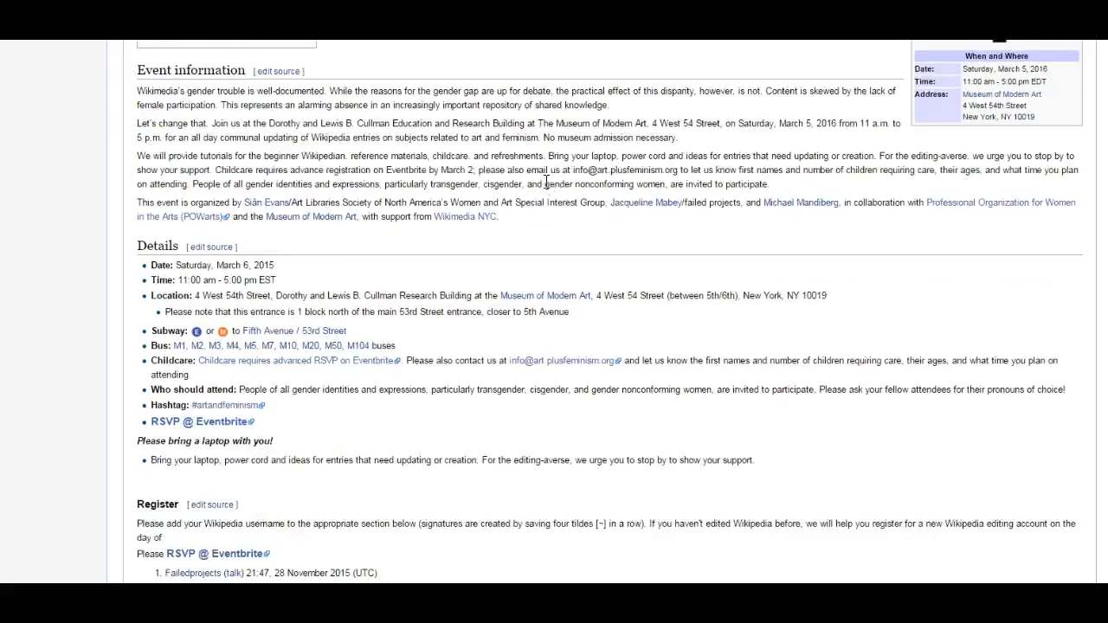
scroll("down", 3)
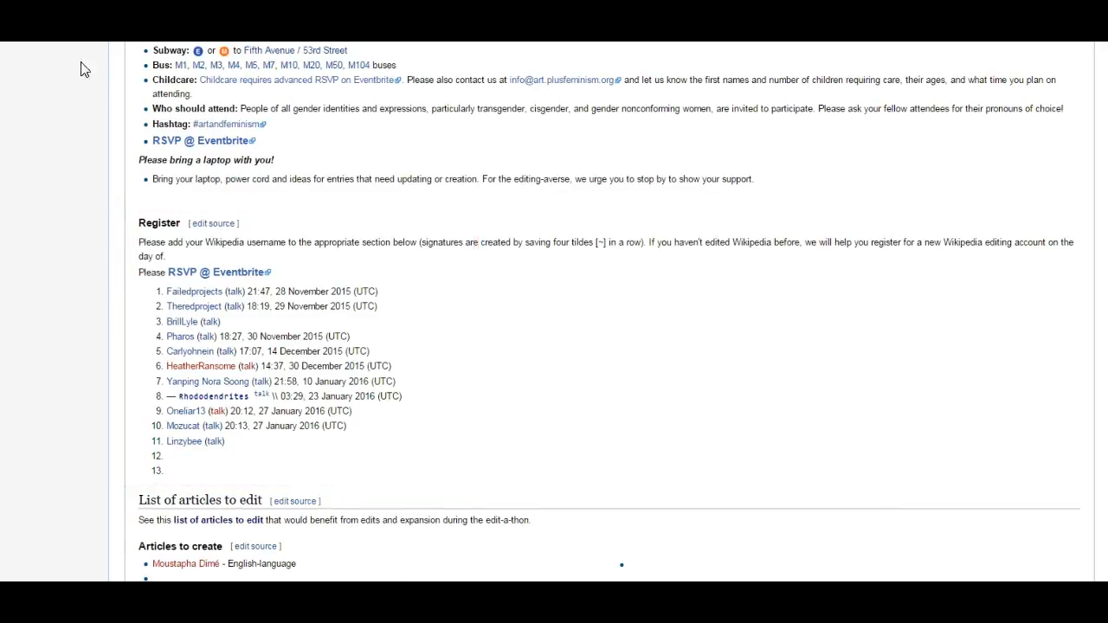
left_click(211, 223)
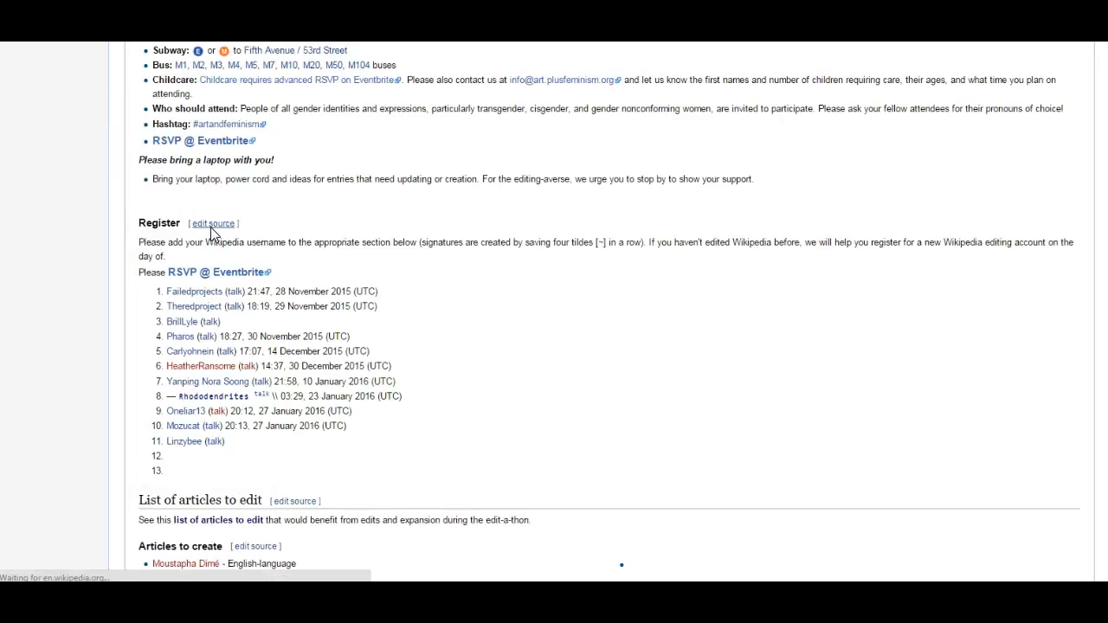
Edit the Register section source and insert a signature with timestamp into entry 12
left_click(211, 223)
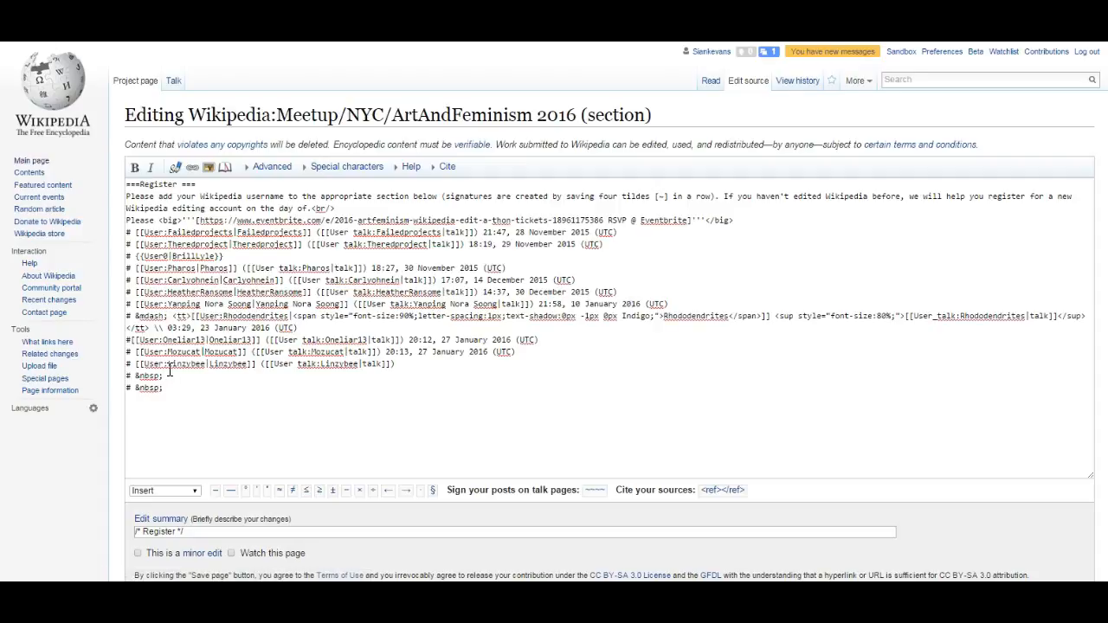
double_click(147, 388)
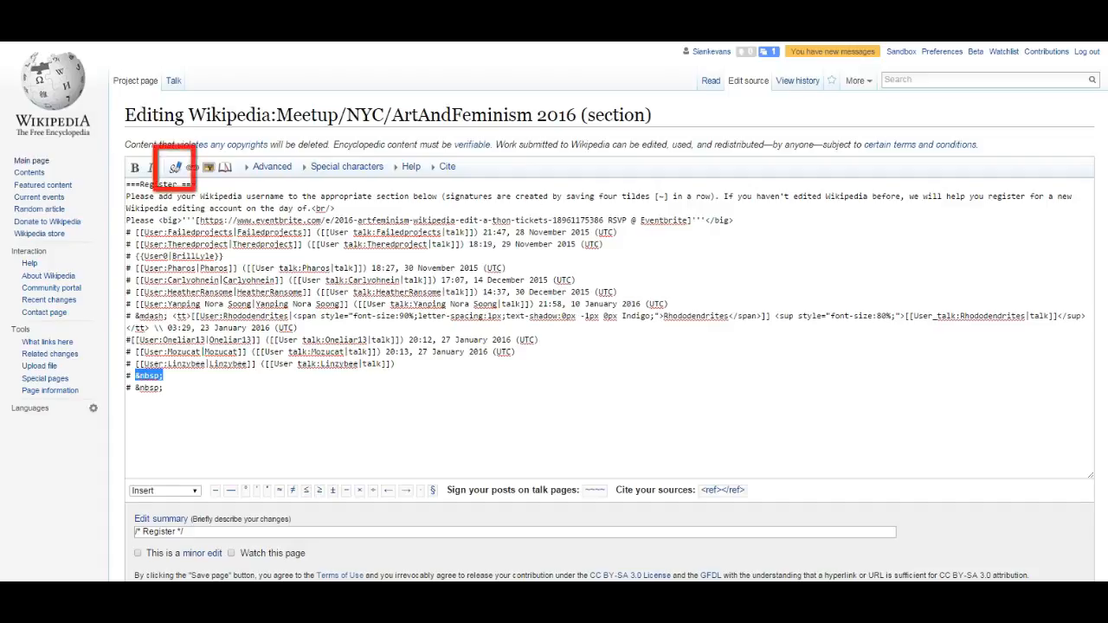
mouse_move(175, 169)
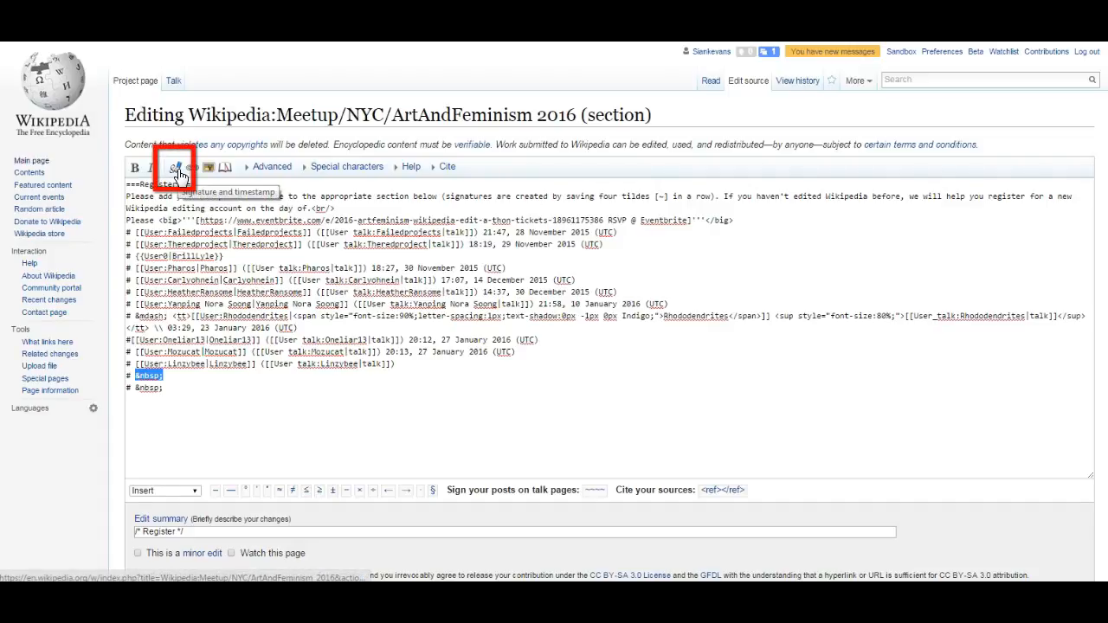
left_click(173, 166)
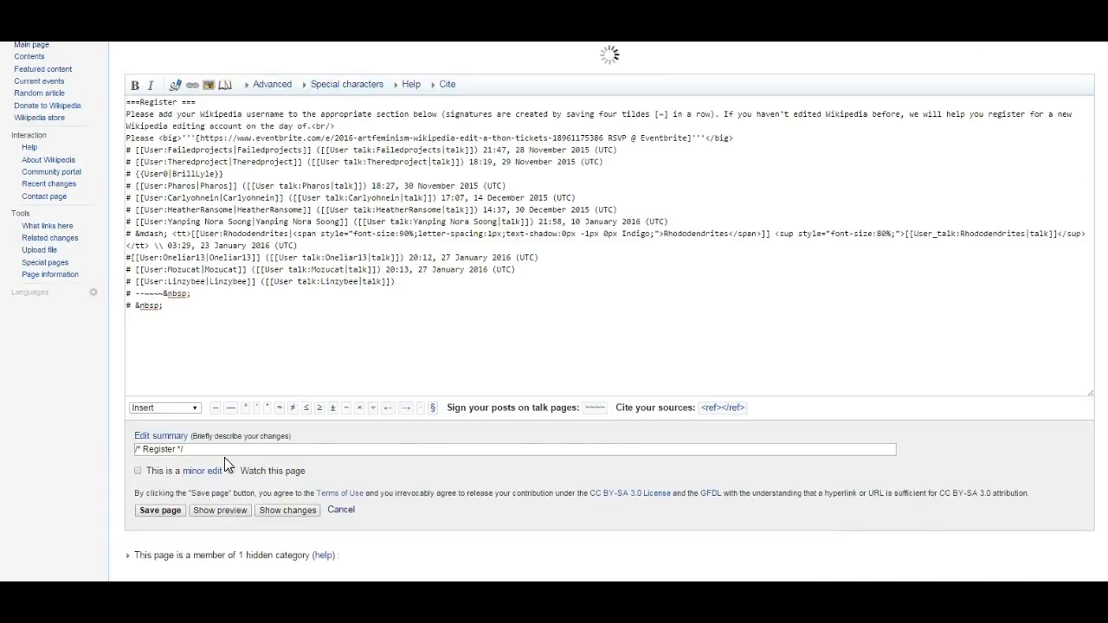
Preview the signed Register list and save the edit to the page
left_click(218, 511)
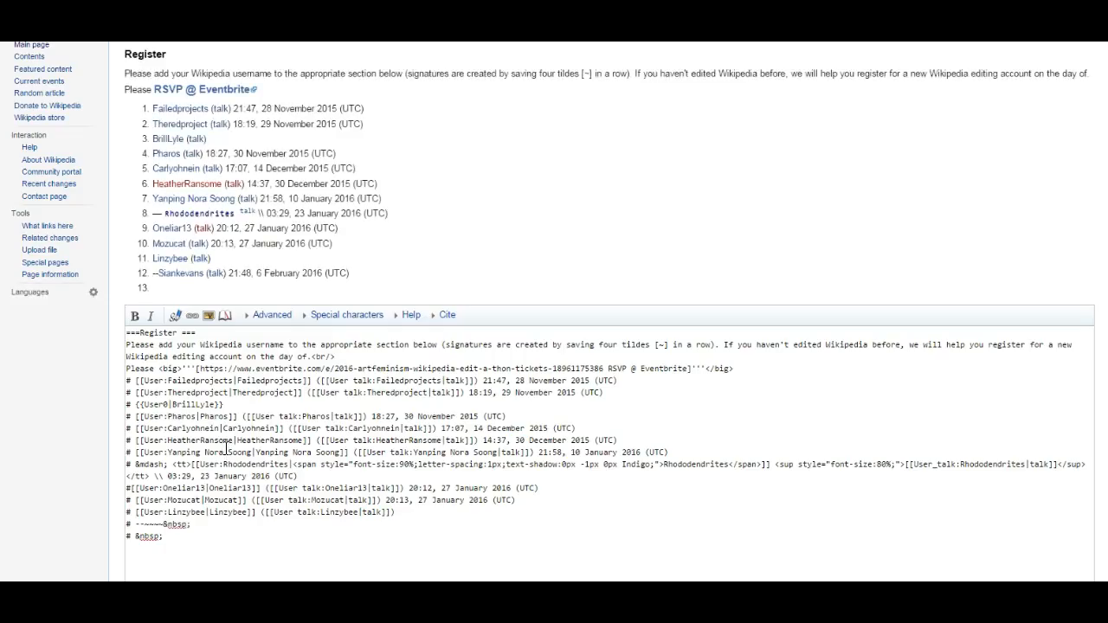
scroll("down", 3)
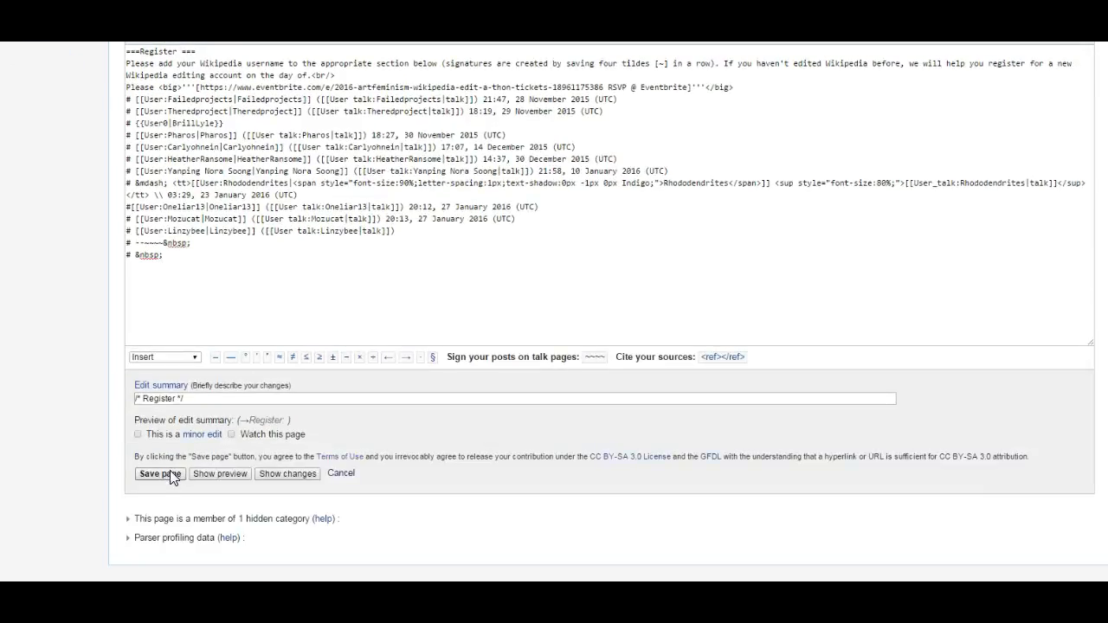
left_click(159, 475)
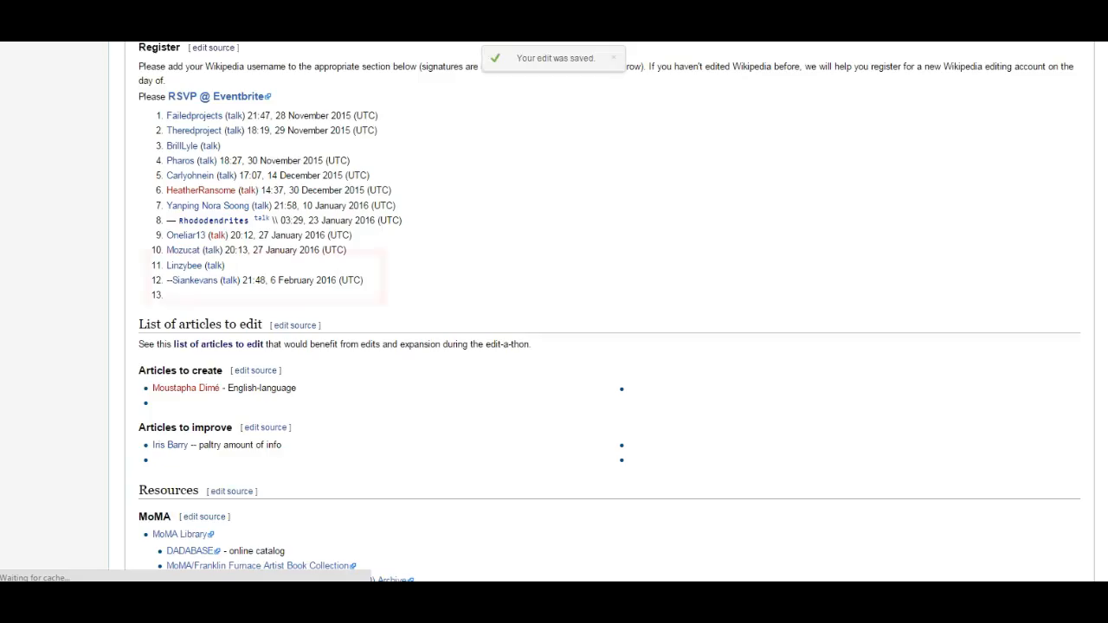